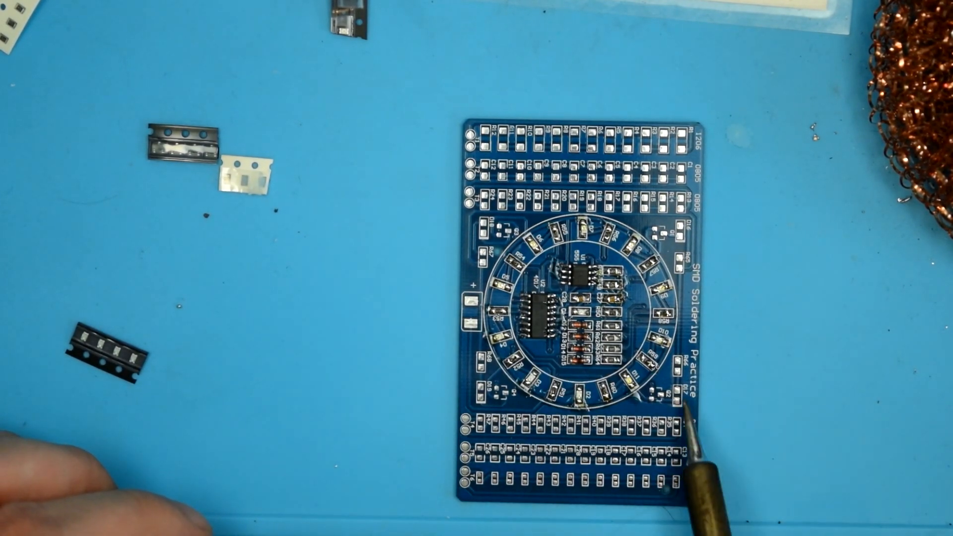
mouse_move(516, 425)
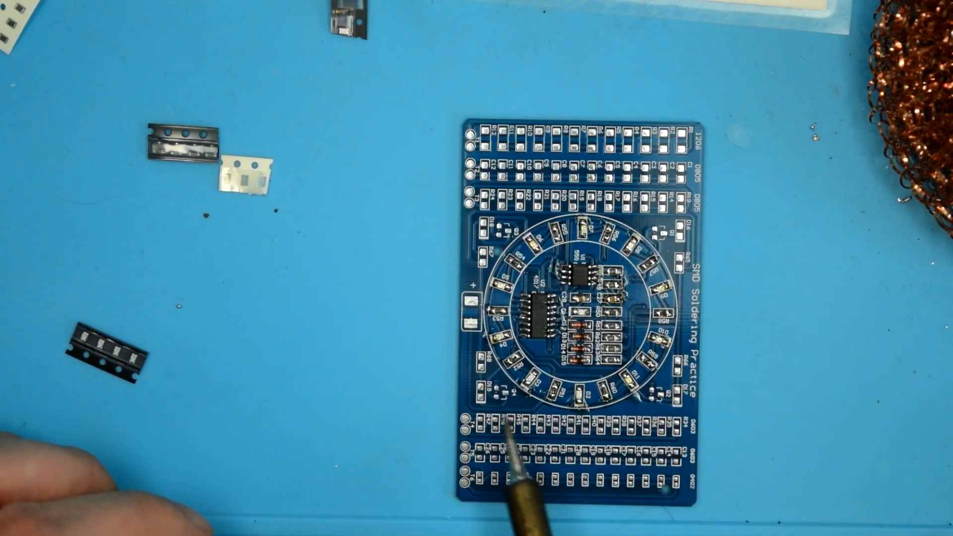